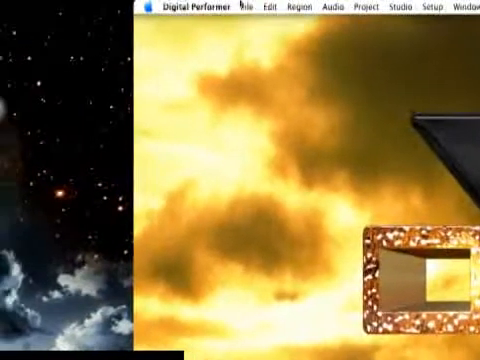
- Start a new project from the mixing template so the Mixing Board window appears
click(244, 12)
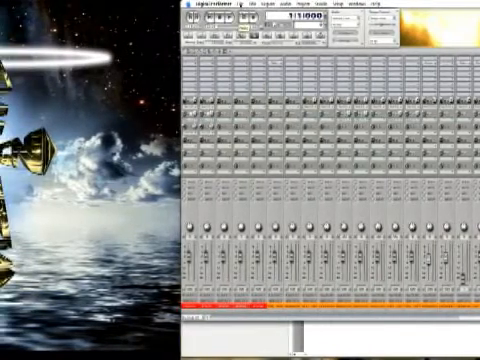
- Reveal the File menu commands over the open mixing board
click(206, 18)
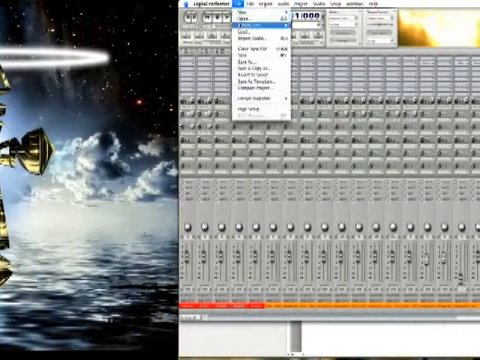